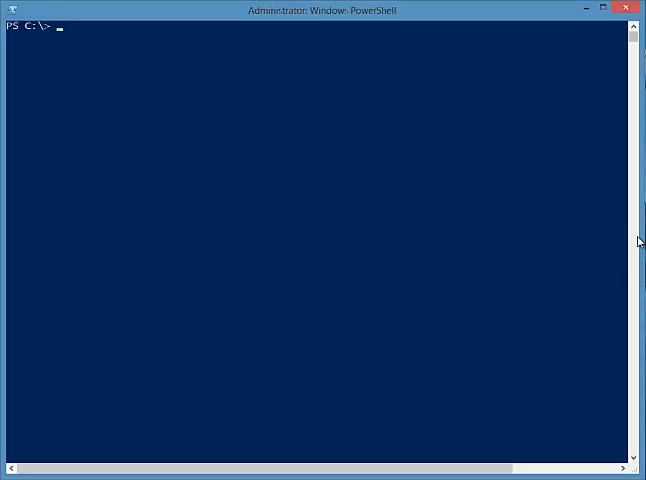
Run Get-AzureLocation, then pipe it to select name to list only location names.
text(Get-Azu)
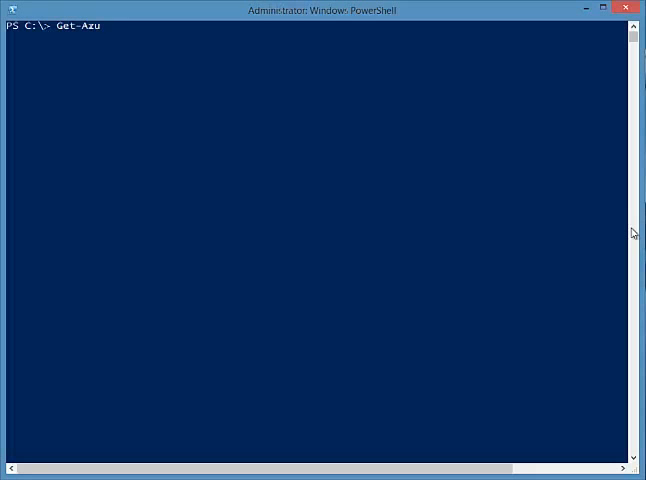
text(reLocation)
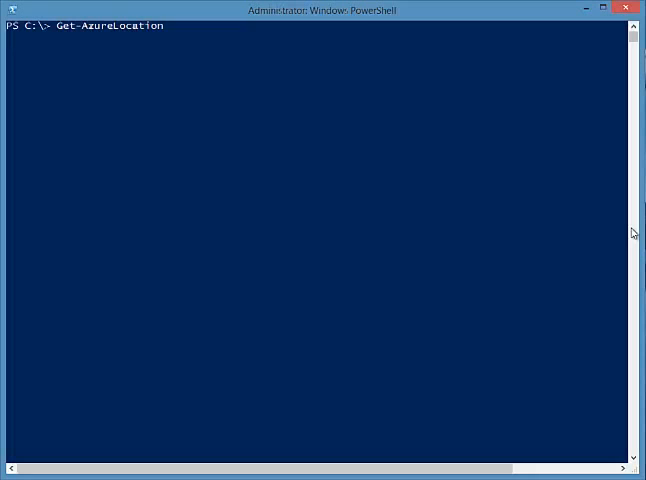
key(Return)
text(Get-AzureLocation | se)
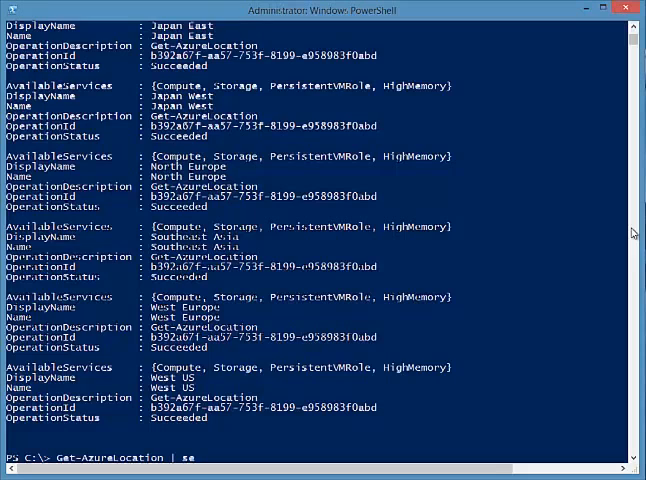
text(lect)
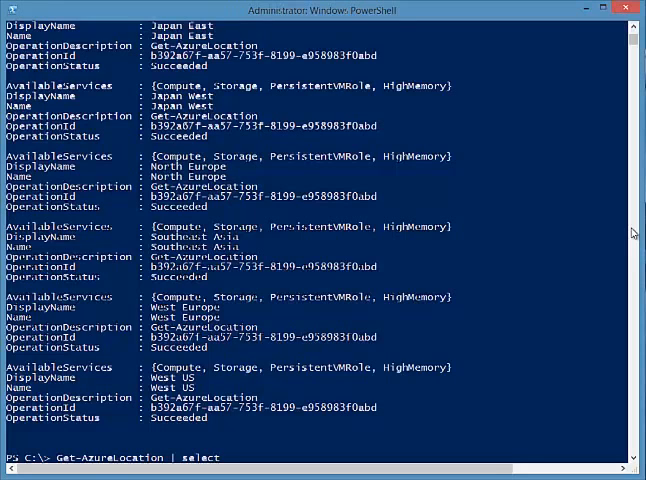
text(name)
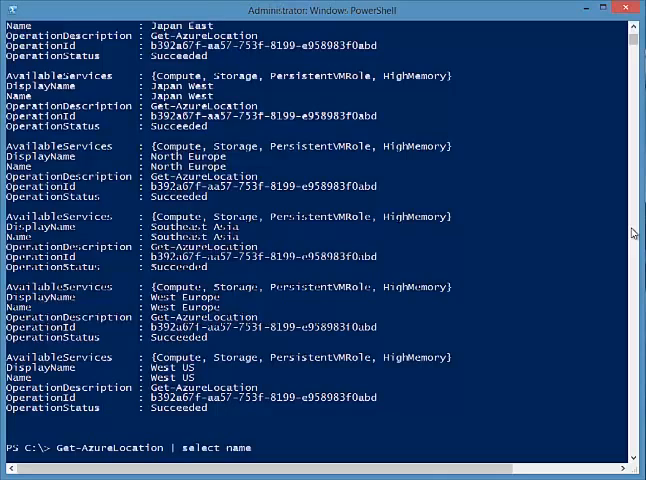
key(Return)
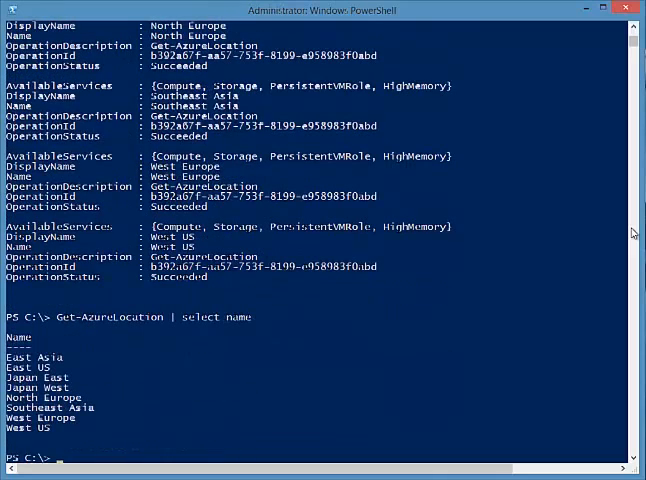
Enter New-AzureWebsite -Location 'East Asia' -Name 'AmanD' at the prompt without running it.
scroll(down, 3)
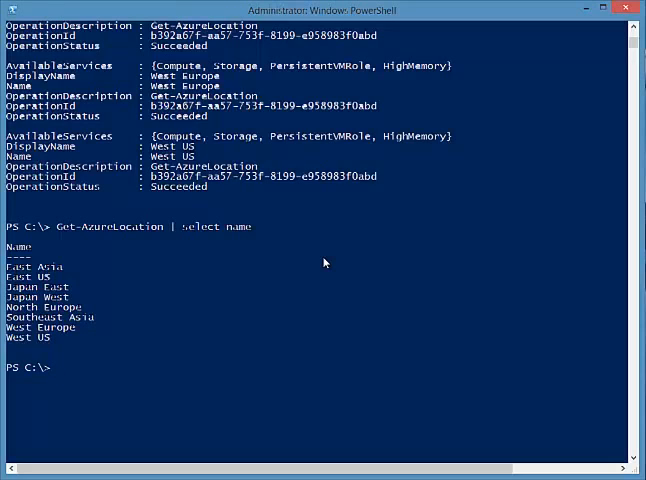
text(New-)
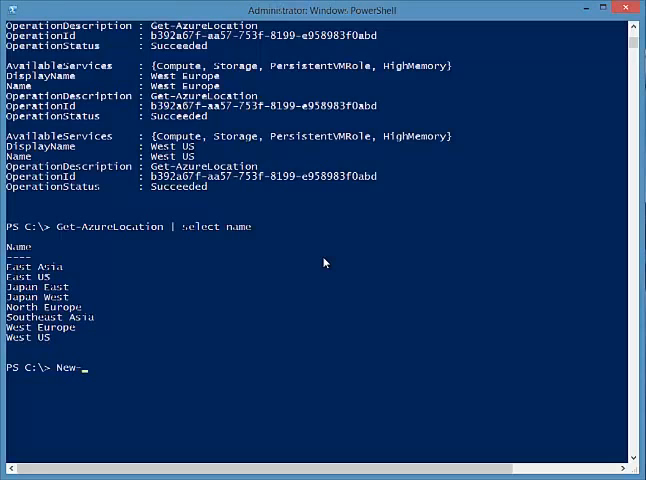
text(azu)
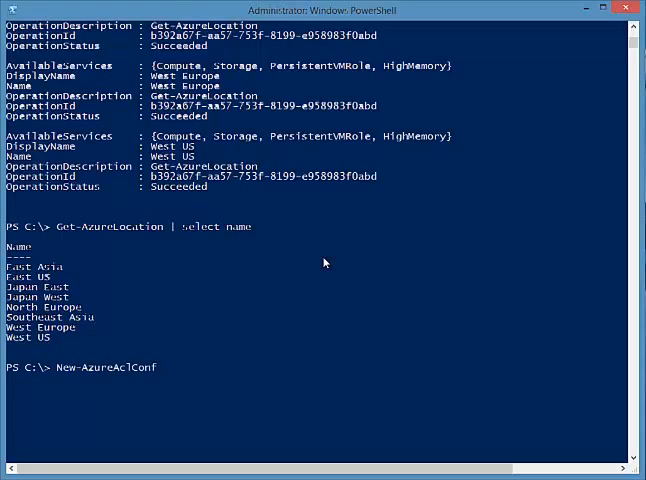
text(New-AzureWeb)
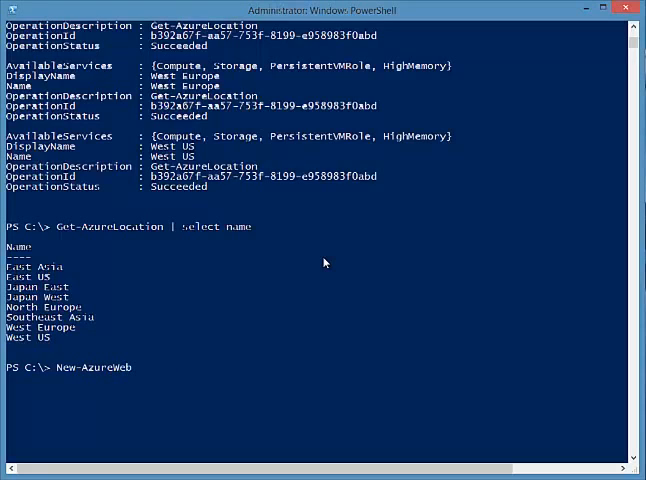
text(site -)
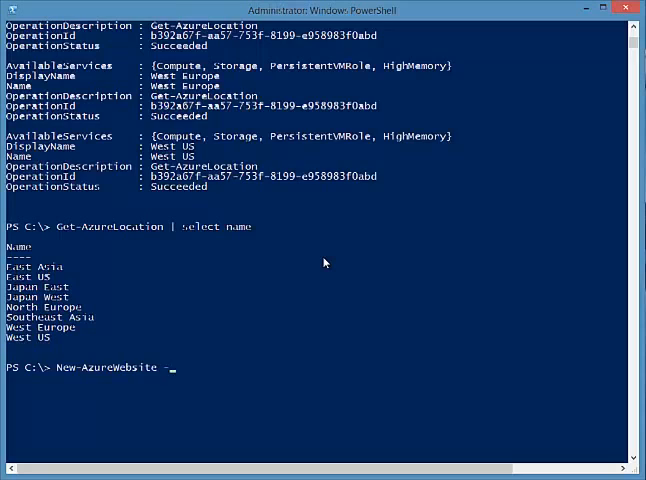
text(Location ')
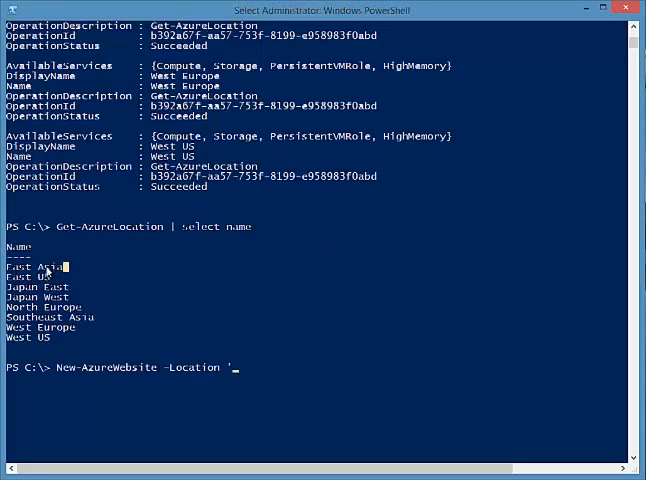
text(East Asia' -n)
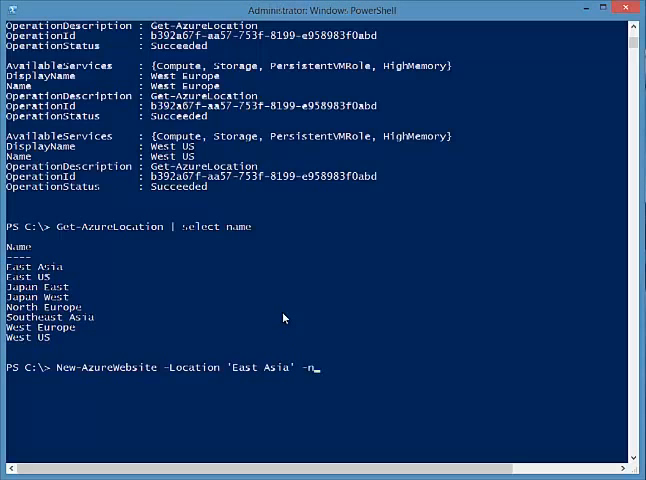
text(ame)
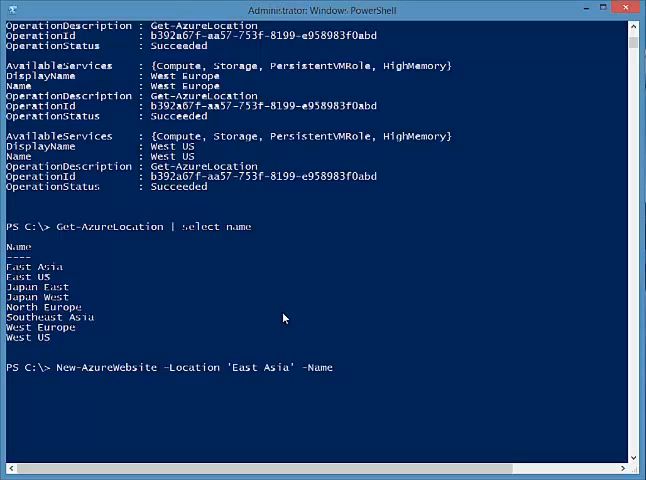
text(')
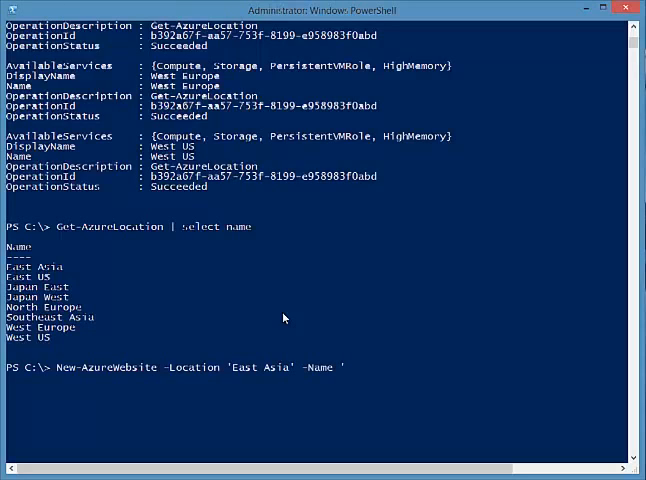
text(AmanD)
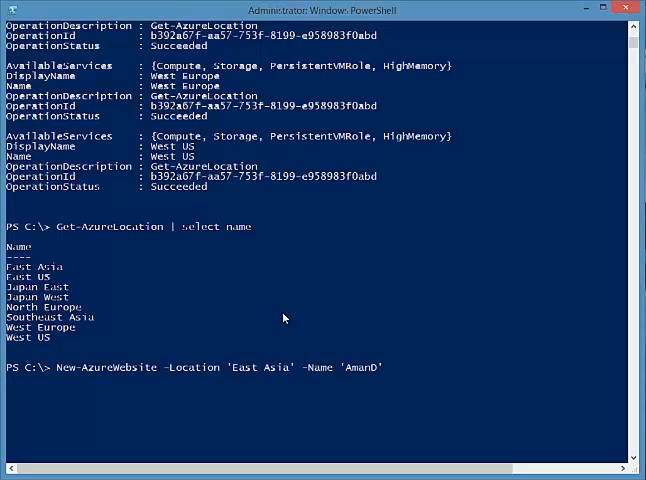
mouse_move(350, 316)
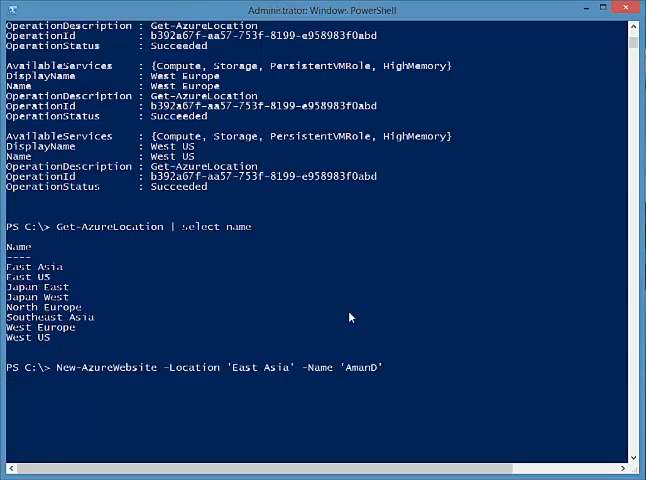
Run the New-AzureWebsite command and review the AmanD site's returned properties.
key(Return)
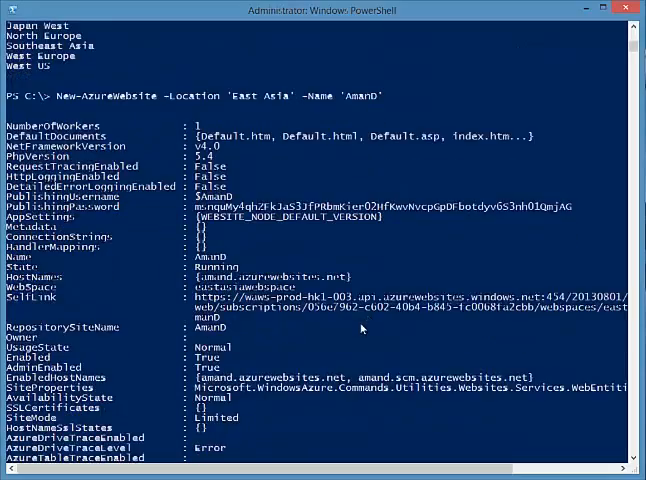
scroll(down, 3)
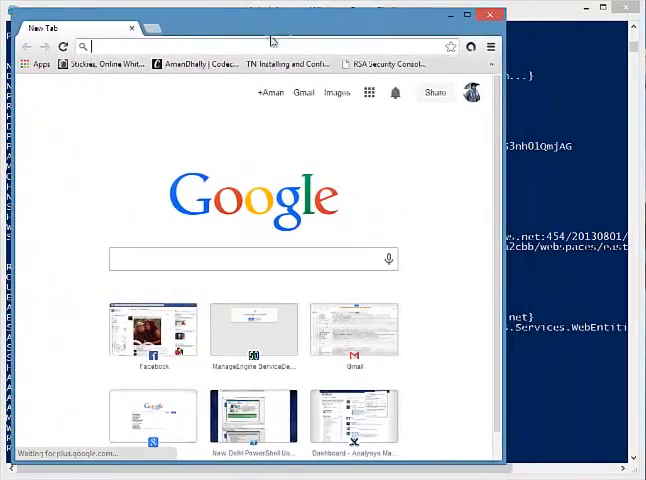
Enter amand.azurewebsites.net in the Chrome new tab's address bar.
text(amand.azurewebsites.net)
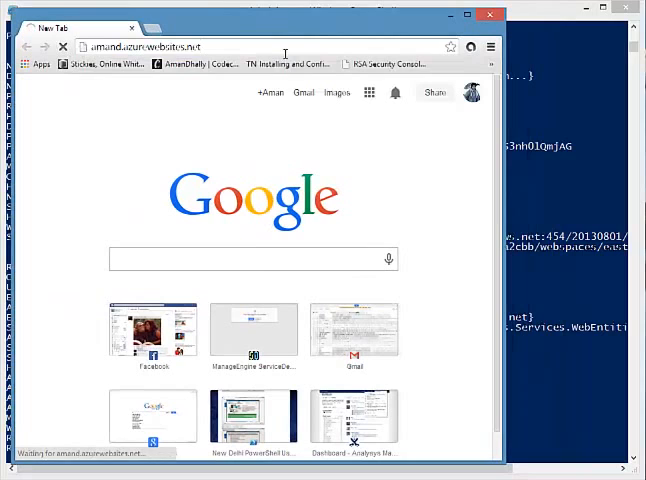